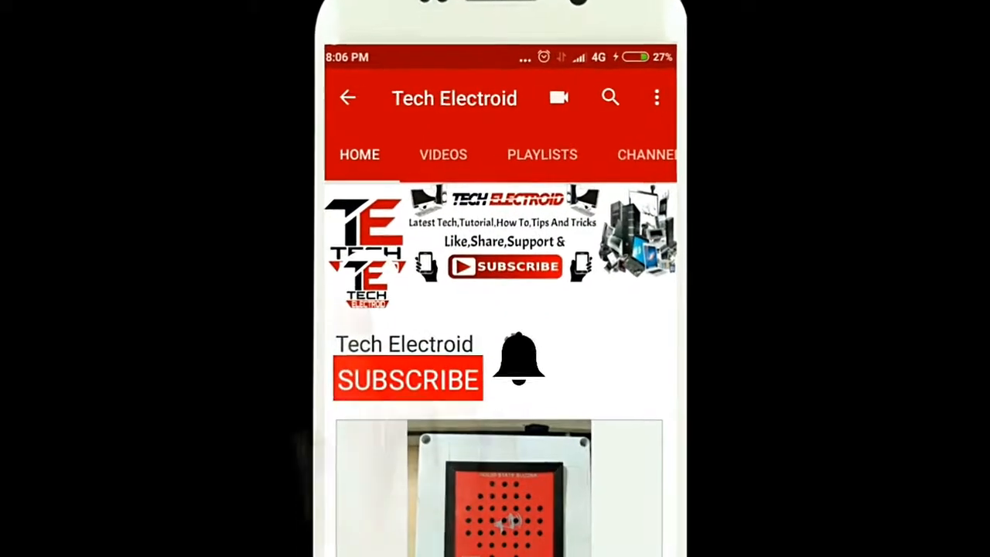
Step: Have Pointer Pointer search for a new photo of someone pointing at the cursor
{"action": "left_click", "coordinate": [407, 379]}
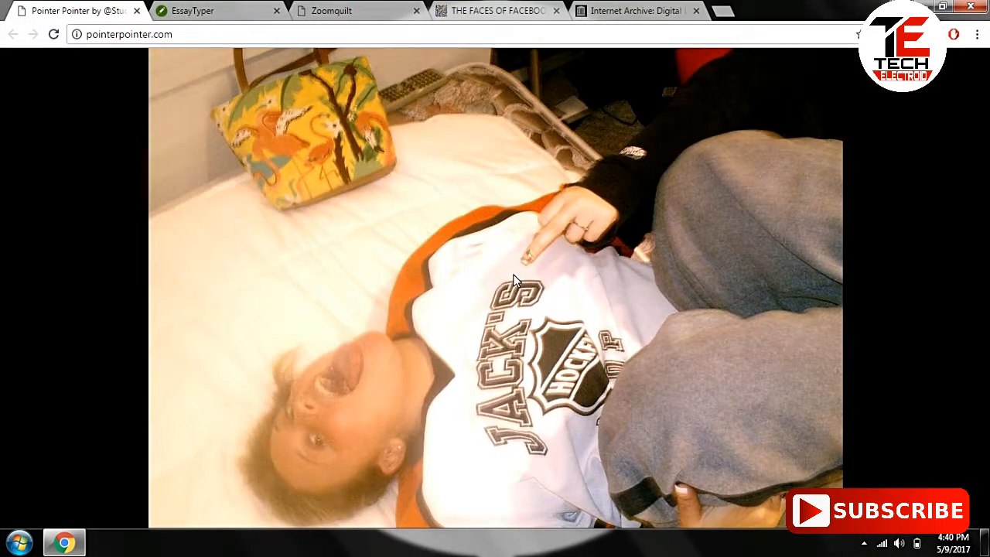
{"action": "left_click", "coordinate": [516, 280]}
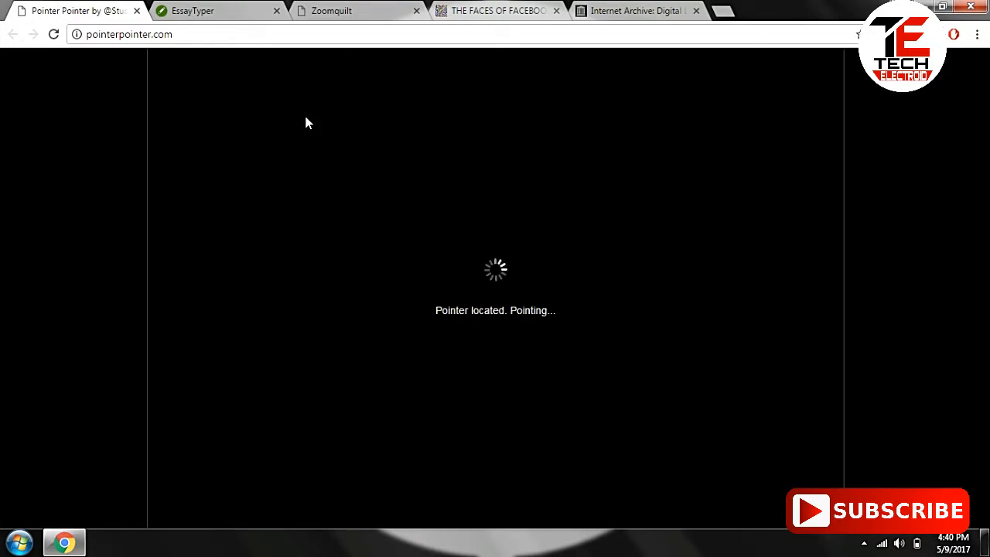
{"action": "mouse_move", "coordinate": [174, 486]}
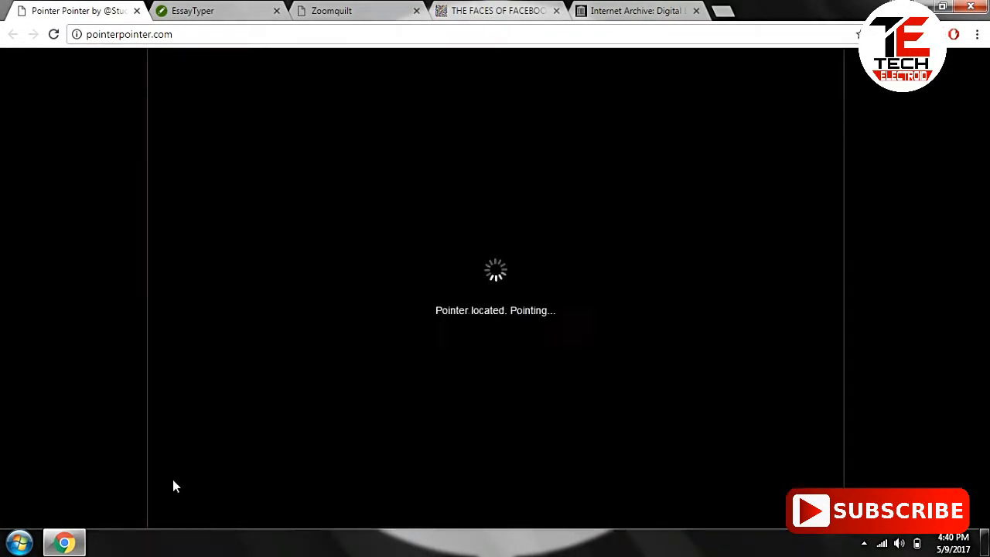
{"action": "mouse_move", "coordinate": [786, 68]}
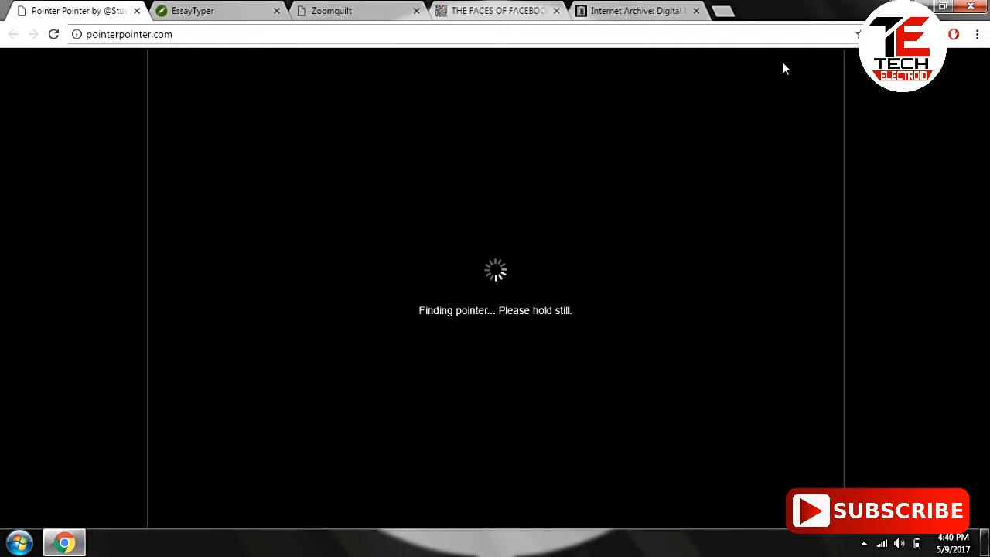
{"action": "mouse_move", "coordinate": [487, 63]}
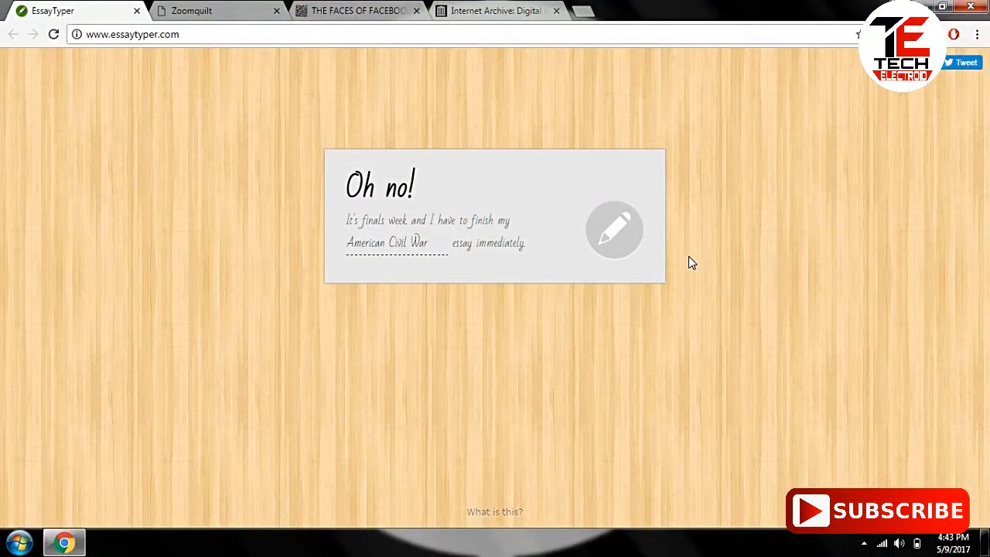
Step: Generate a fake 'Computer' essay draft, read through it, then close EssayTyper
{"action": "type", "text": "Compu"}
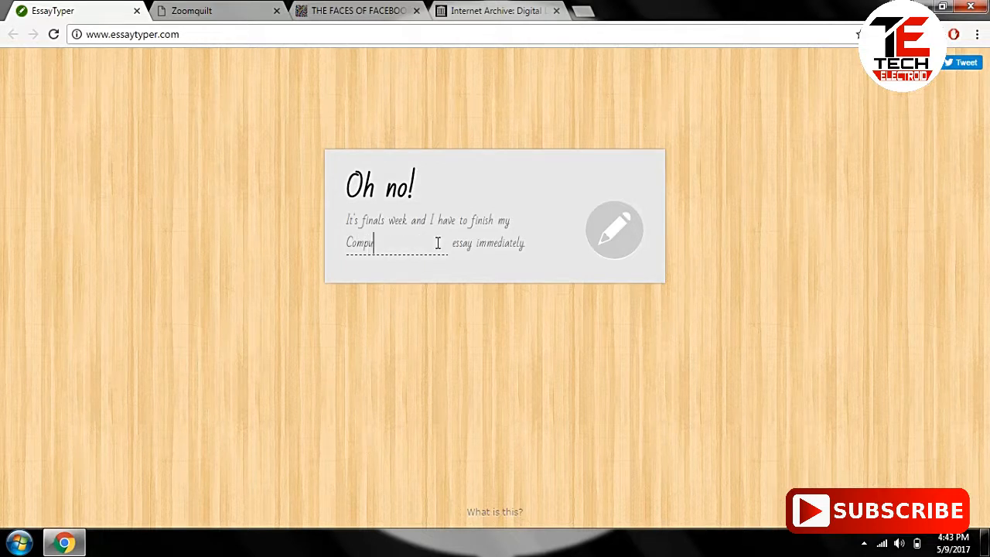
{"action": "type", "text": "ter"}
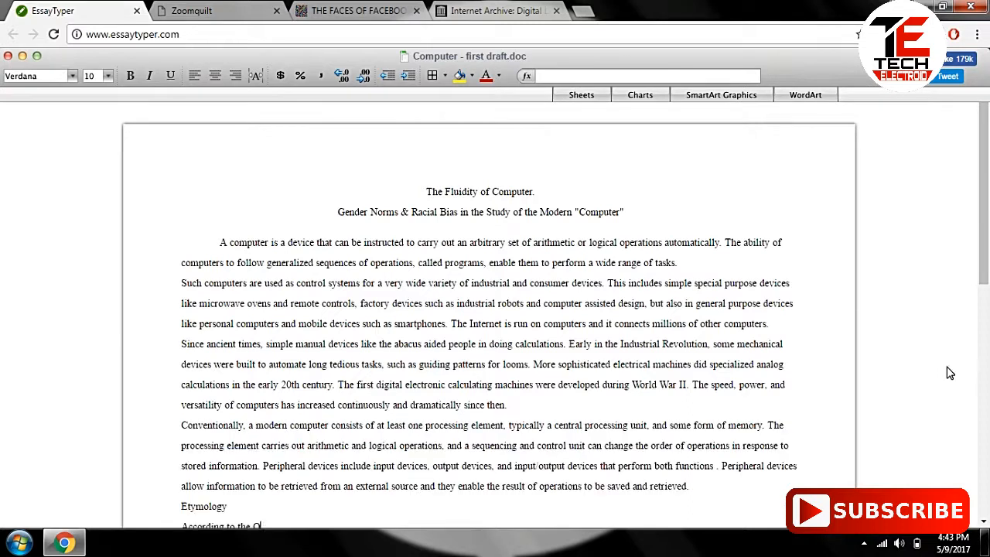
{"action": "scroll", "scroll_direction": "down", "scroll_amount": 3}
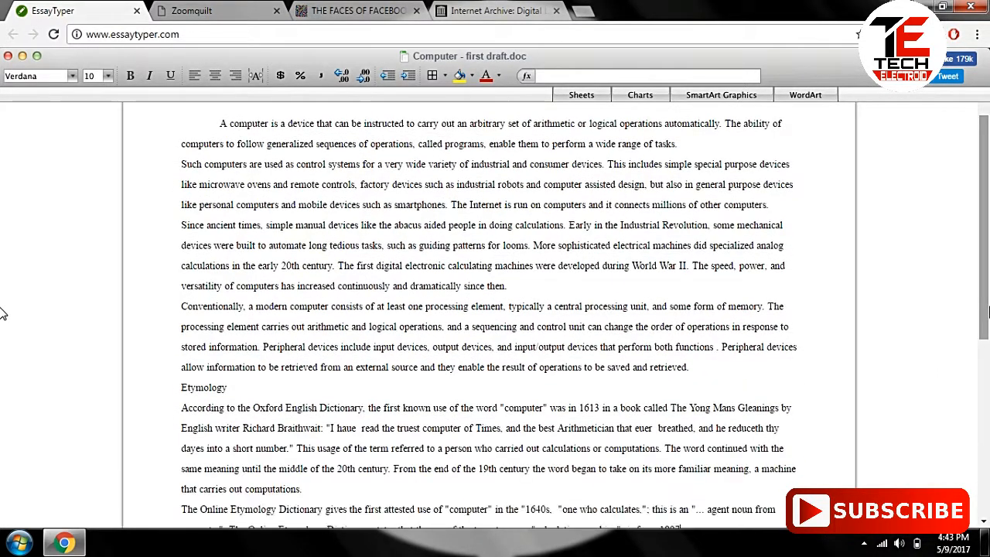
{"action": "scroll", "scroll_direction": "up", "scroll_amount": 3}
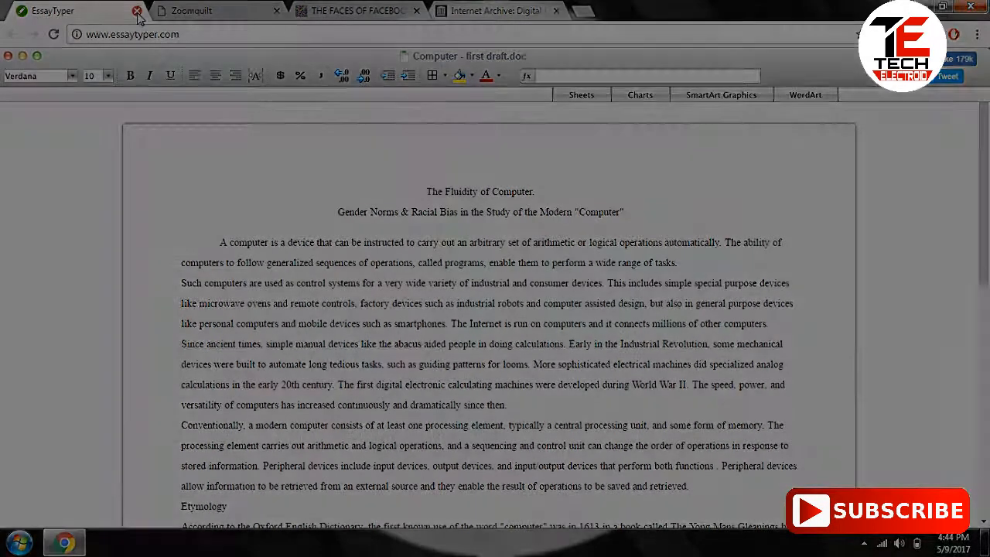
{"action": "left_click", "coordinate": [136, 11]}
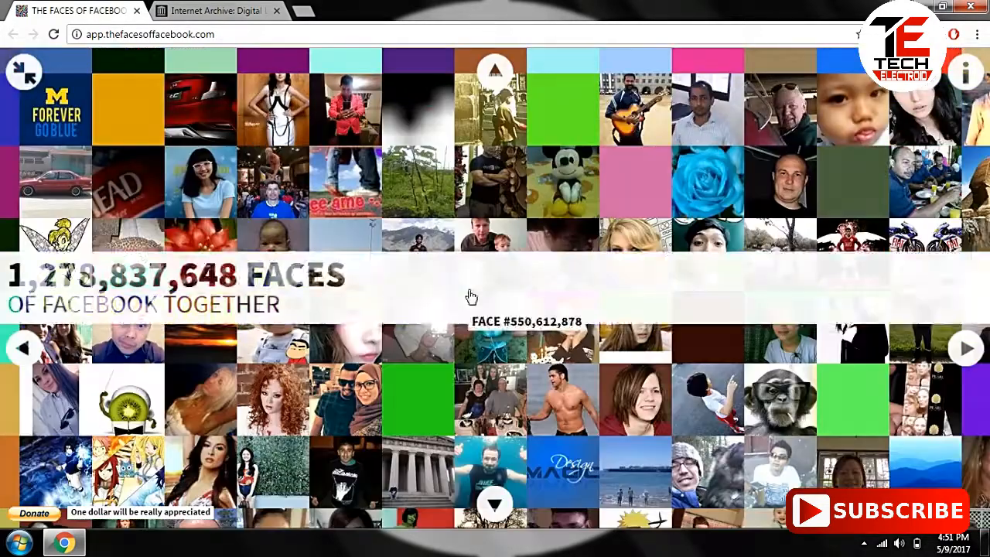
{"action": "left_click", "coordinate": [216, 10]}
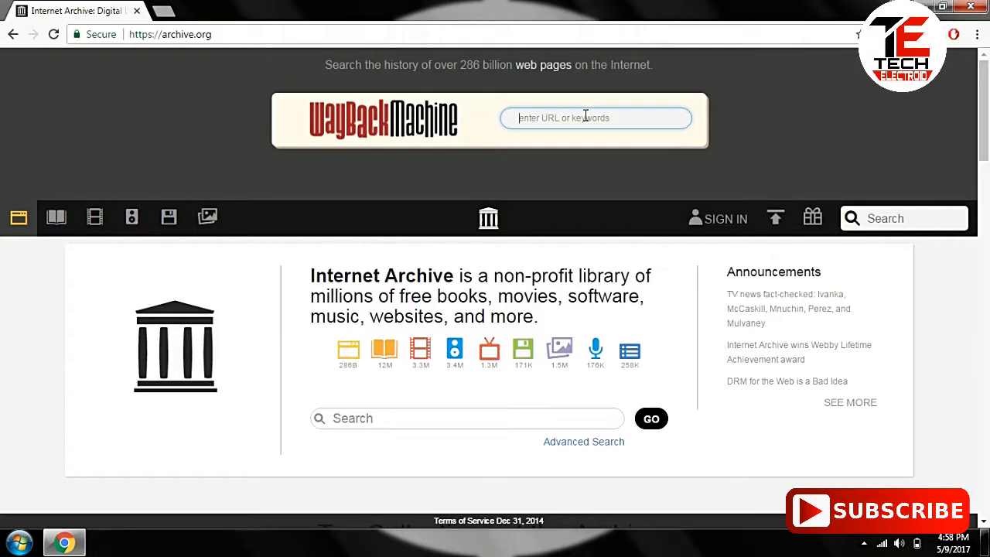
{"action": "type", "text": "googl"}
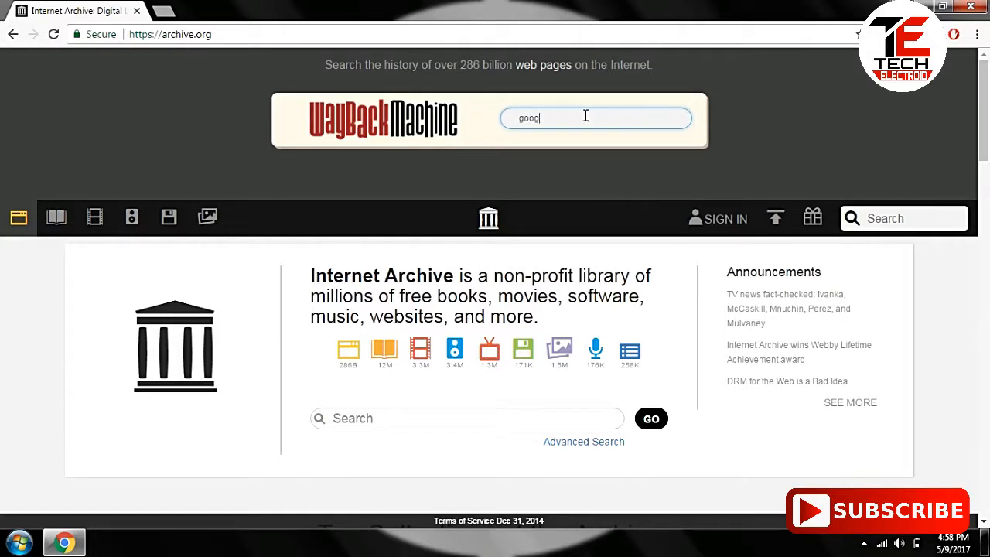
{"action": "type", "text": "le"}
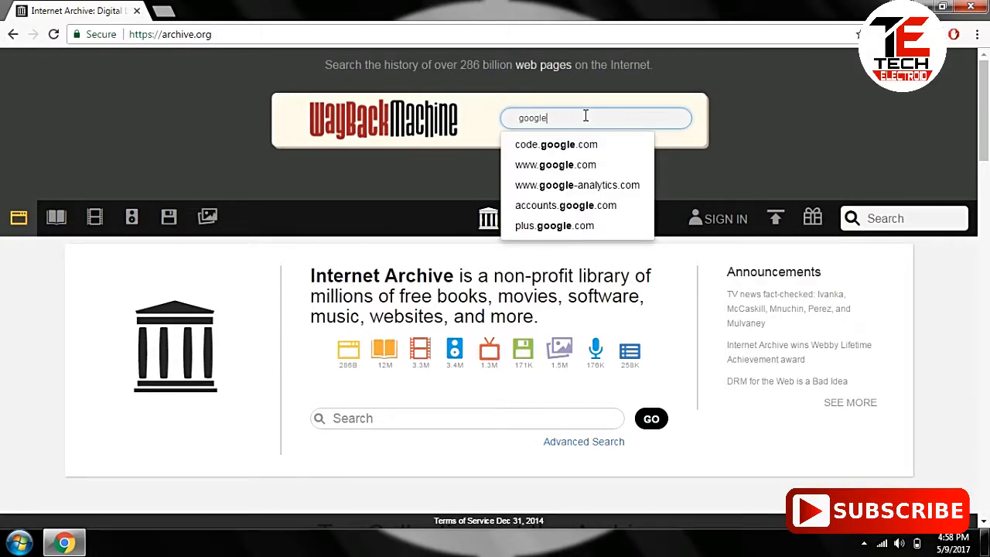
{"action": "left_click", "coordinate": [554, 163]}
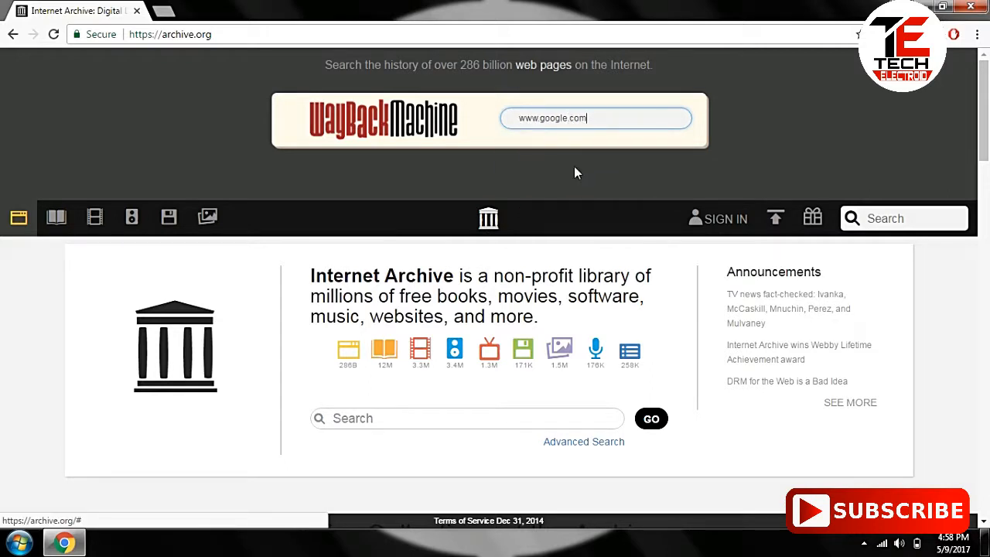
{"action": "key", "text": "Return"}
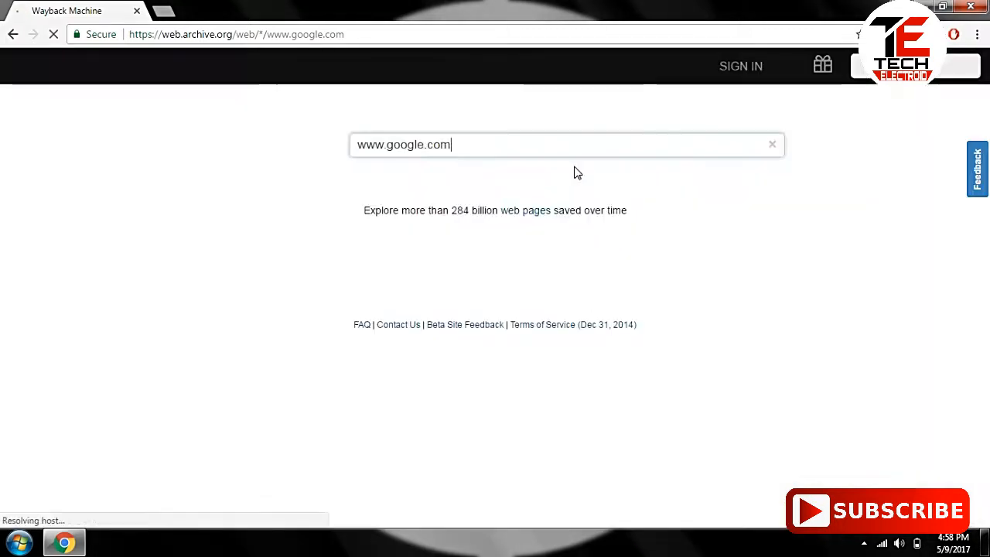
{"action": "key", "text": "Return"}
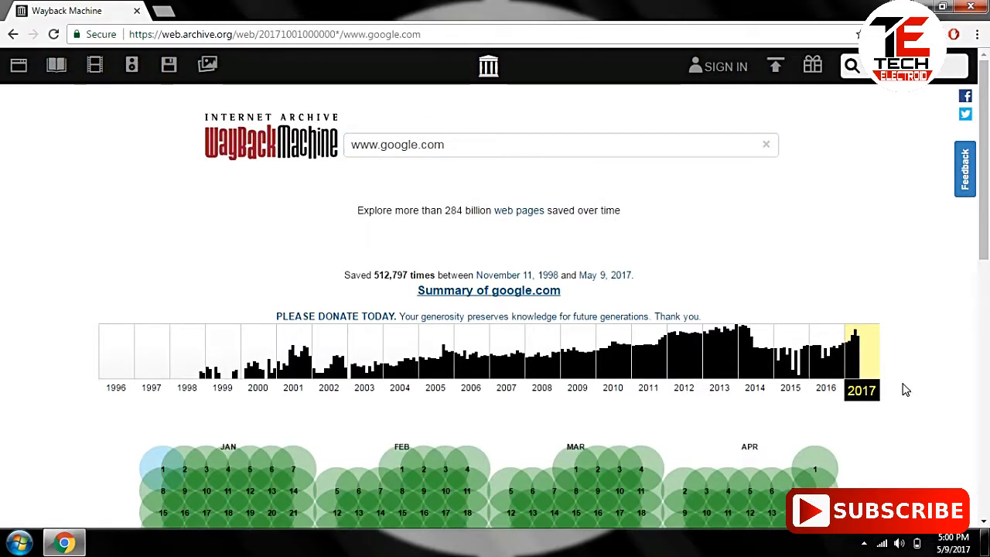
{"action": "mouse_move", "coordinate": [556, 395]}
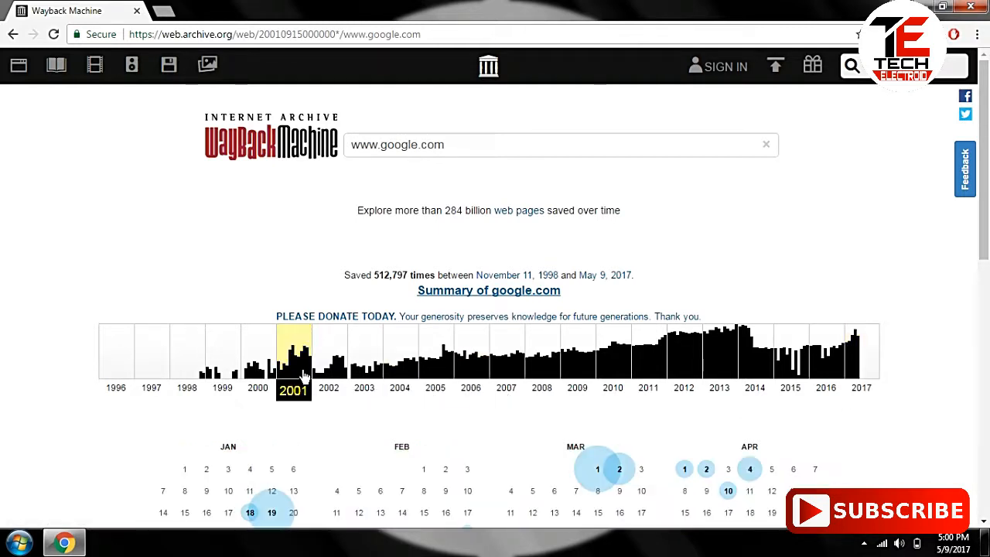
{"action": "mouse_move", "coordinate": [3, 247]}
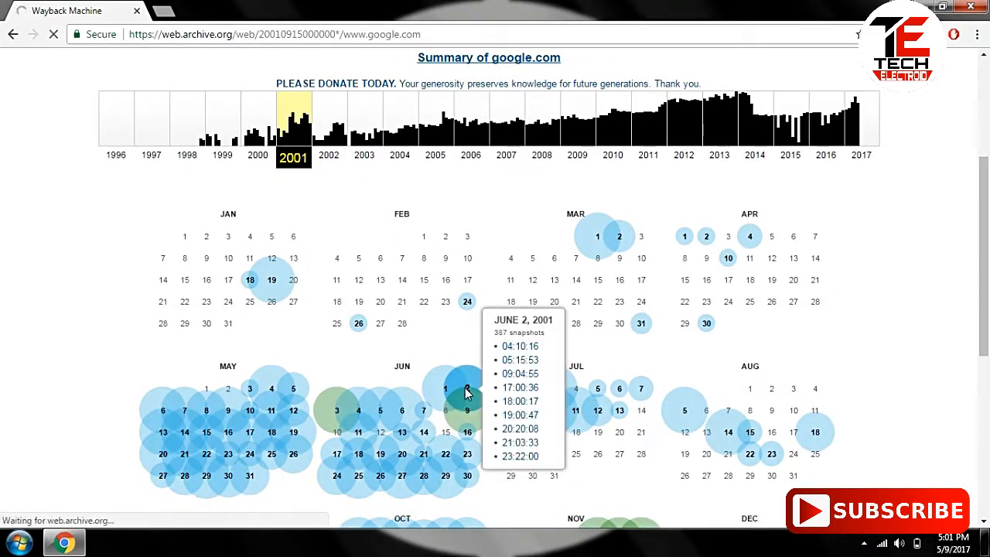
Step: View Google's June 2, 2001 snapshot, then jump to its August 2003 and later captures
{"action": "left_click", "coordinate": [467, 389]}
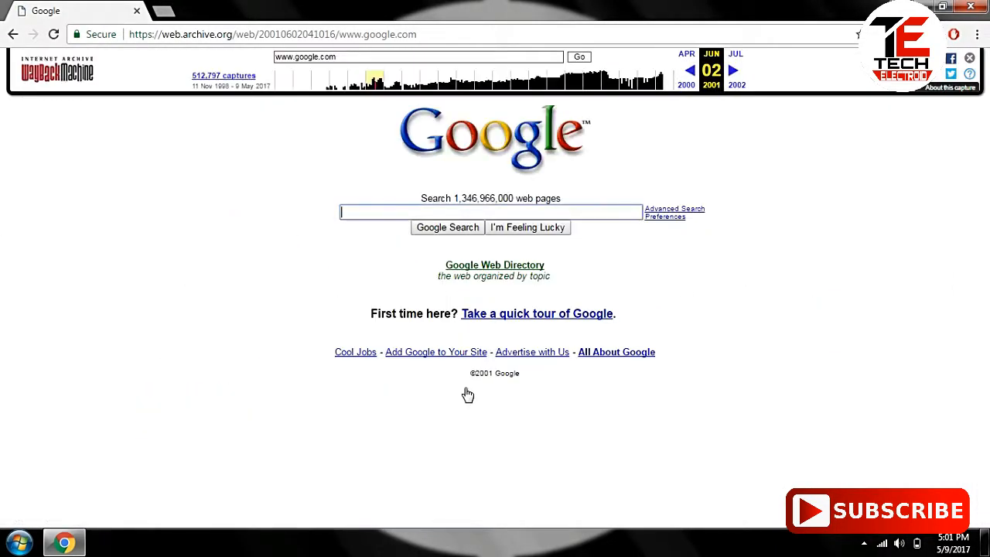
{"action": "mouse_move", "coordinate": [412, 77]}
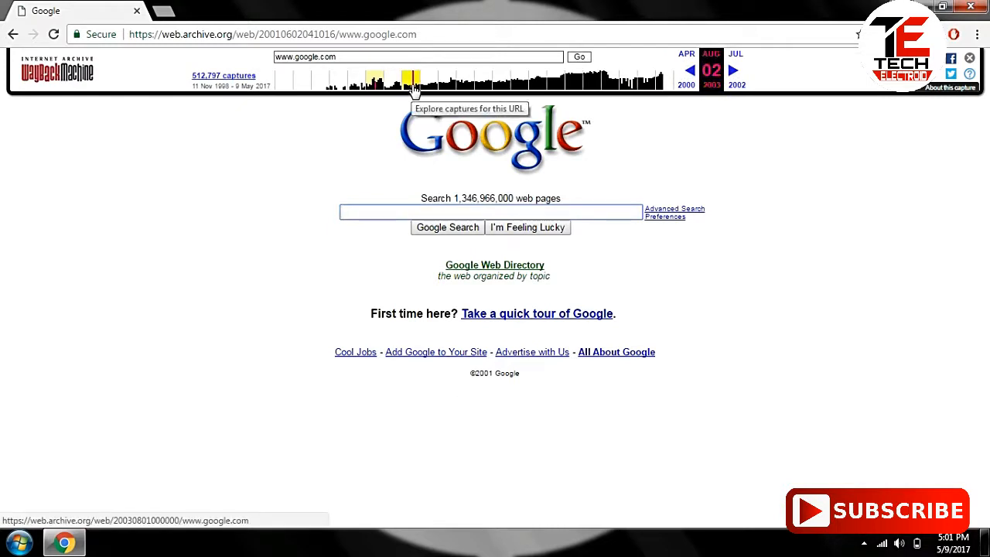
{"action": "left_click", "coordinate": [412, 81]}
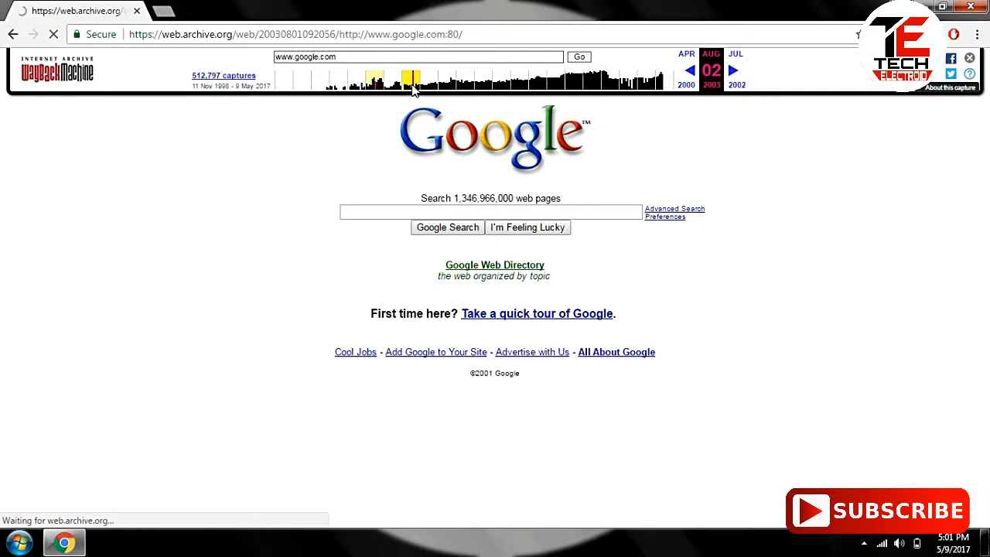
{"action": "left_click", "coordinate": [410, 77]}
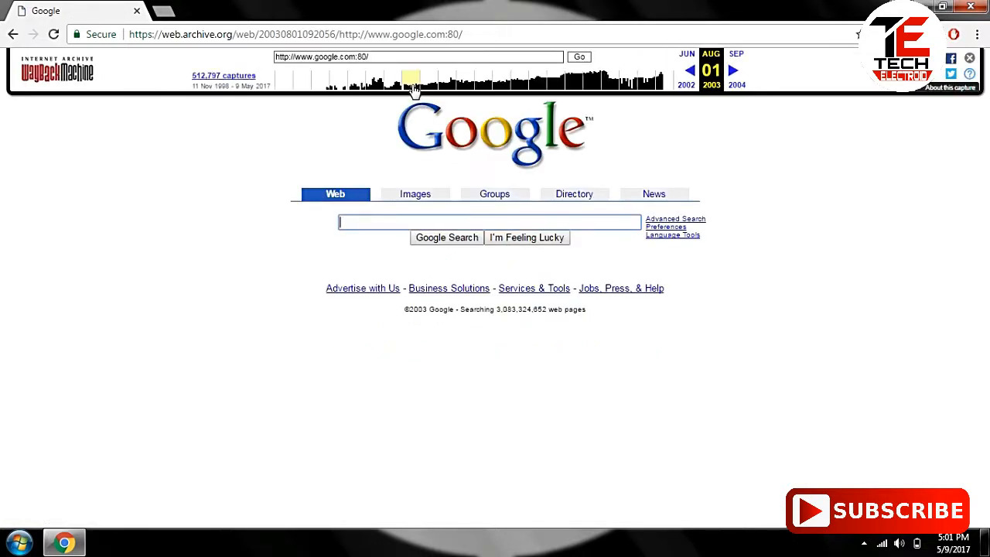
{"action": "mouse_move", "coordinate": [464, 80]}
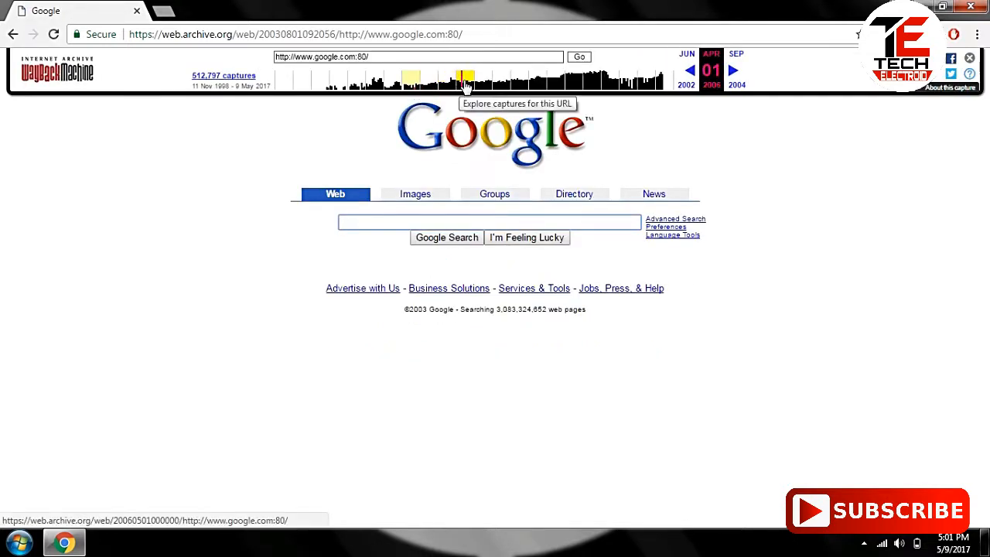
{"action": "left_click", "coordinate": [555, 80]}
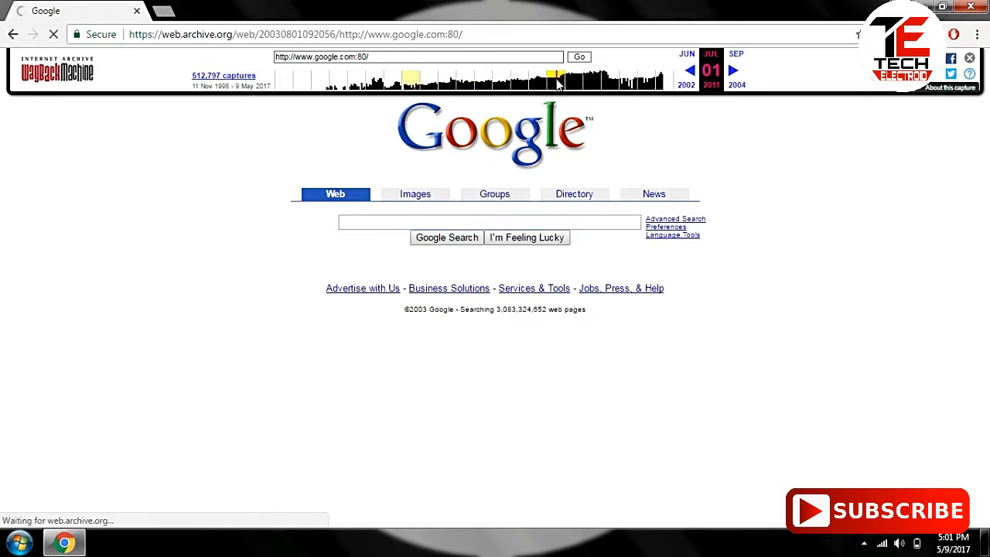